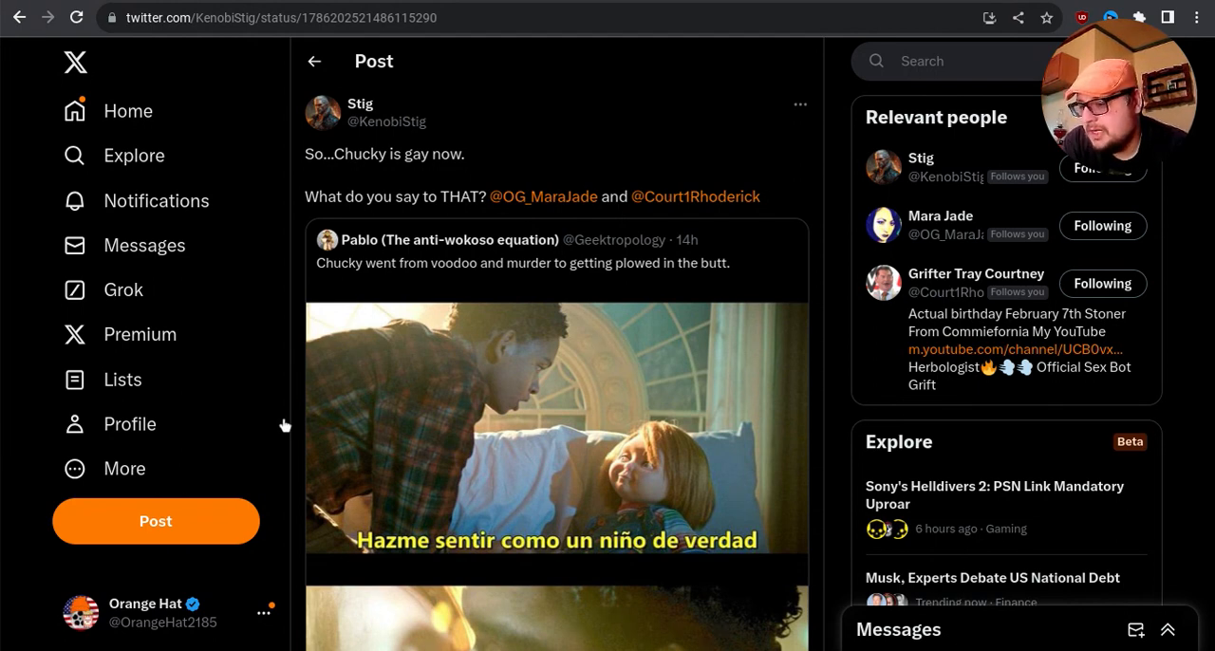
# Open the original Chucky meme post that is being quoted
pyautogui.scroll(-3)
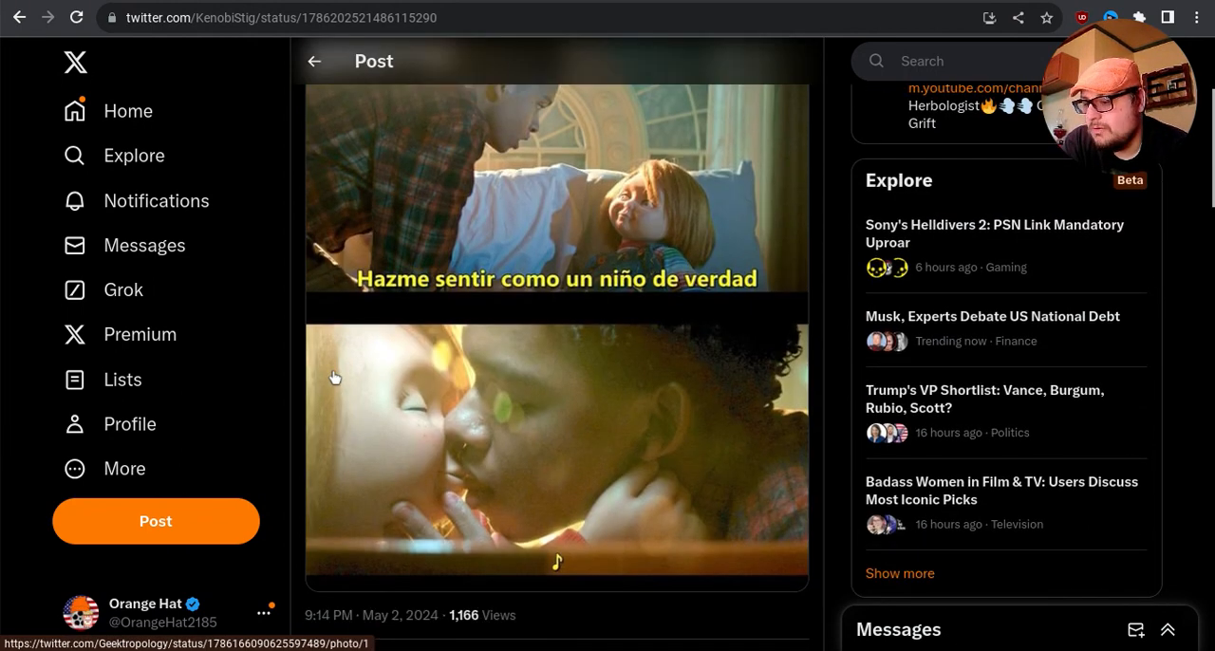
pyautogui.scroll(-3)
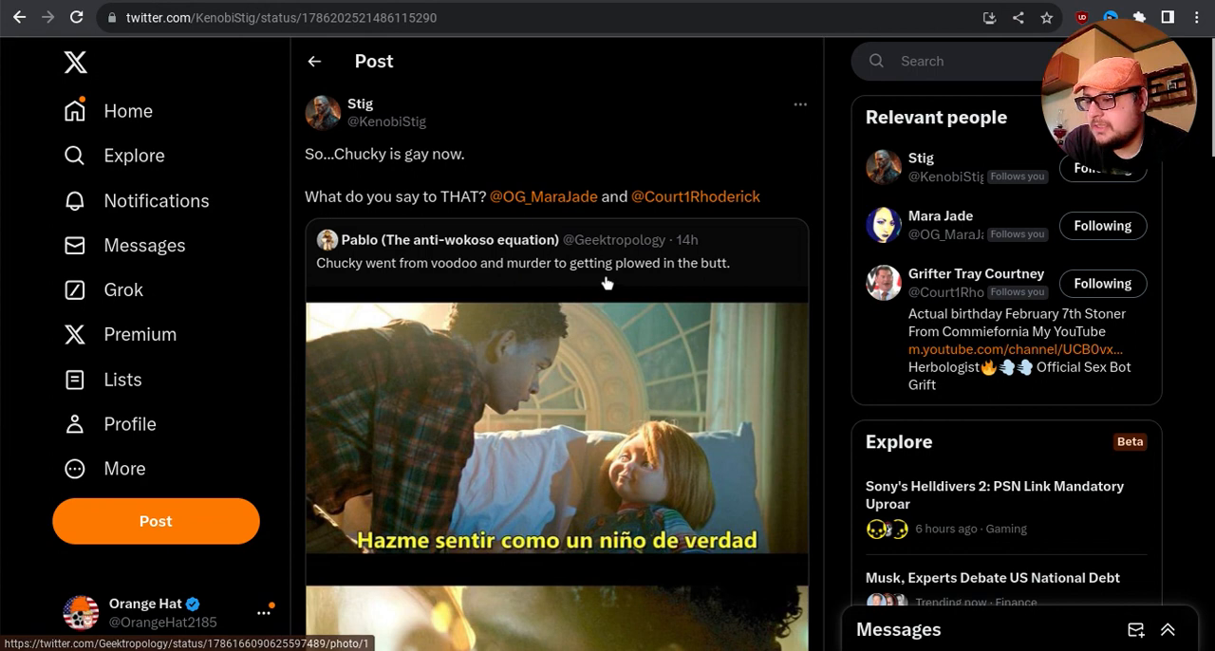
pyautogui.click(522, 262)
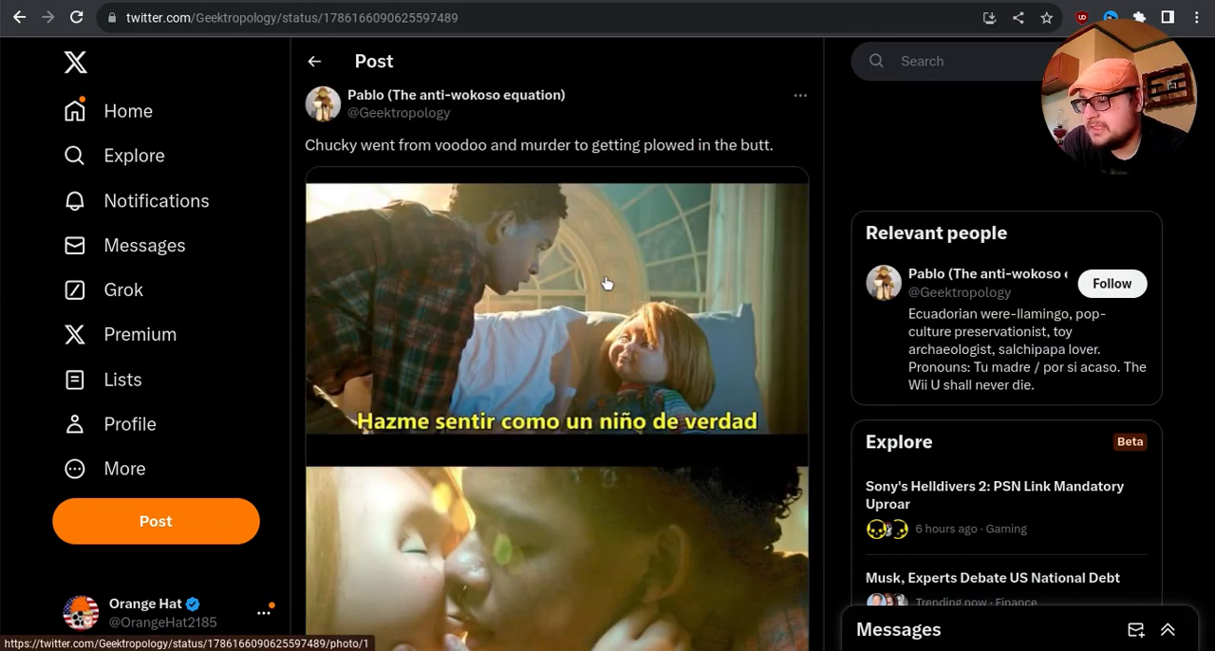
# Scroll through its replies to the GIF and video reactions and the Techopse reply
pyautogui.scroll(-3)
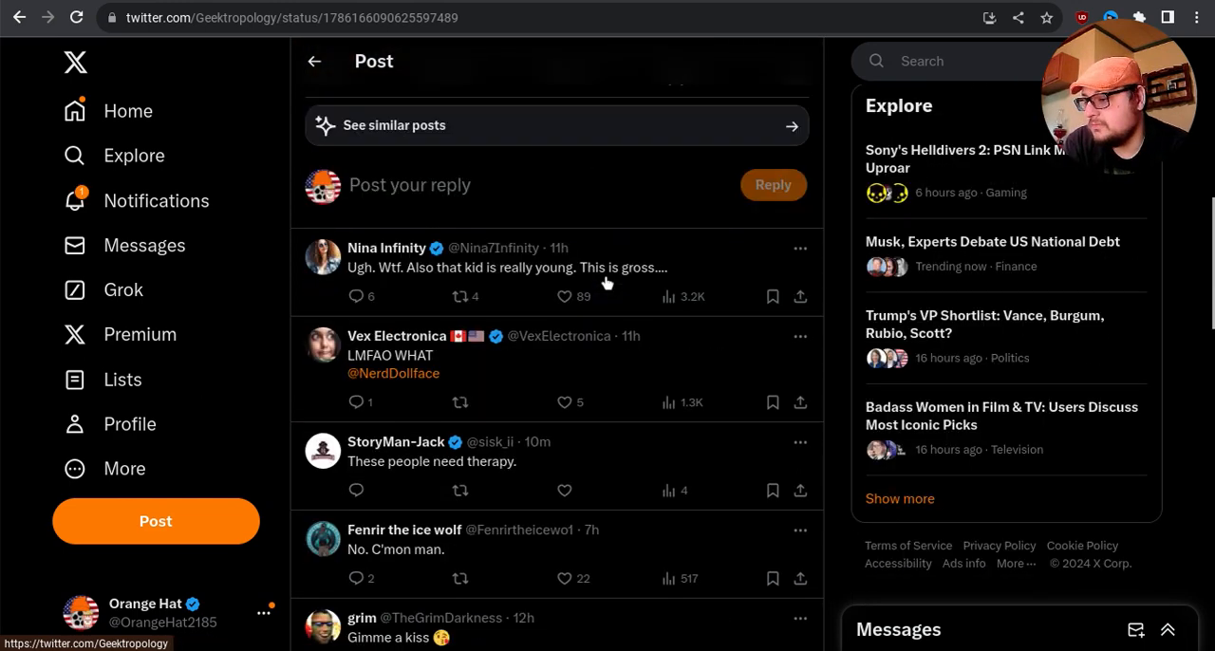
pyautogui.scroll(-3)
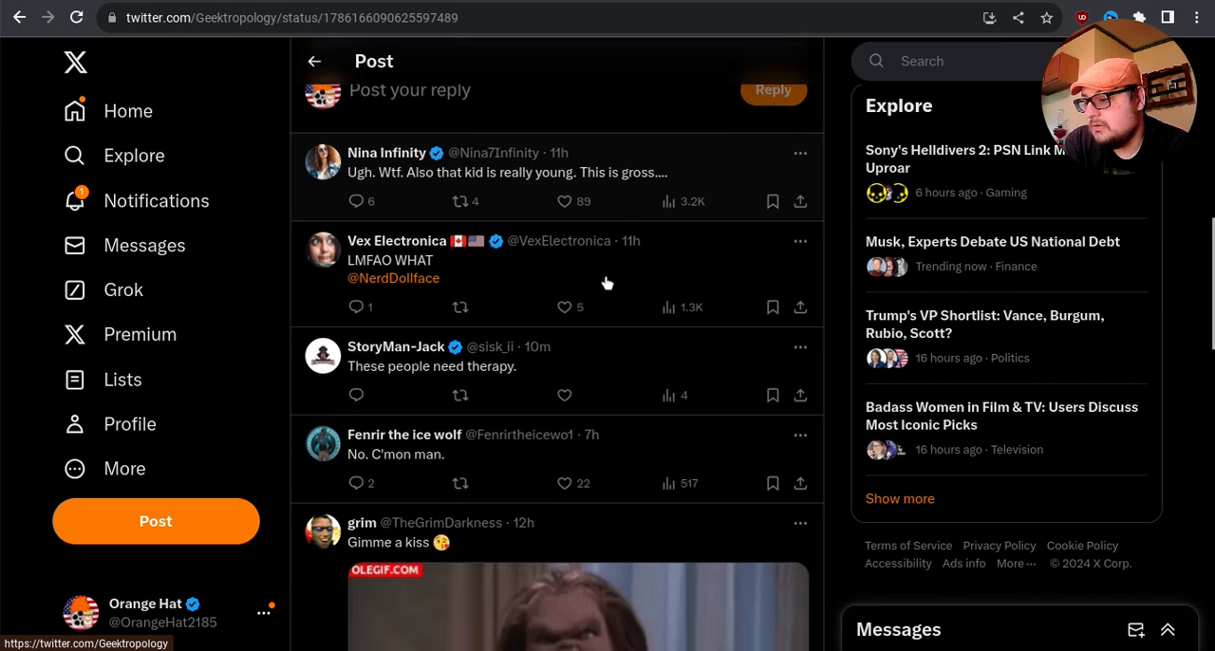
pyautogui.scroll(-3)
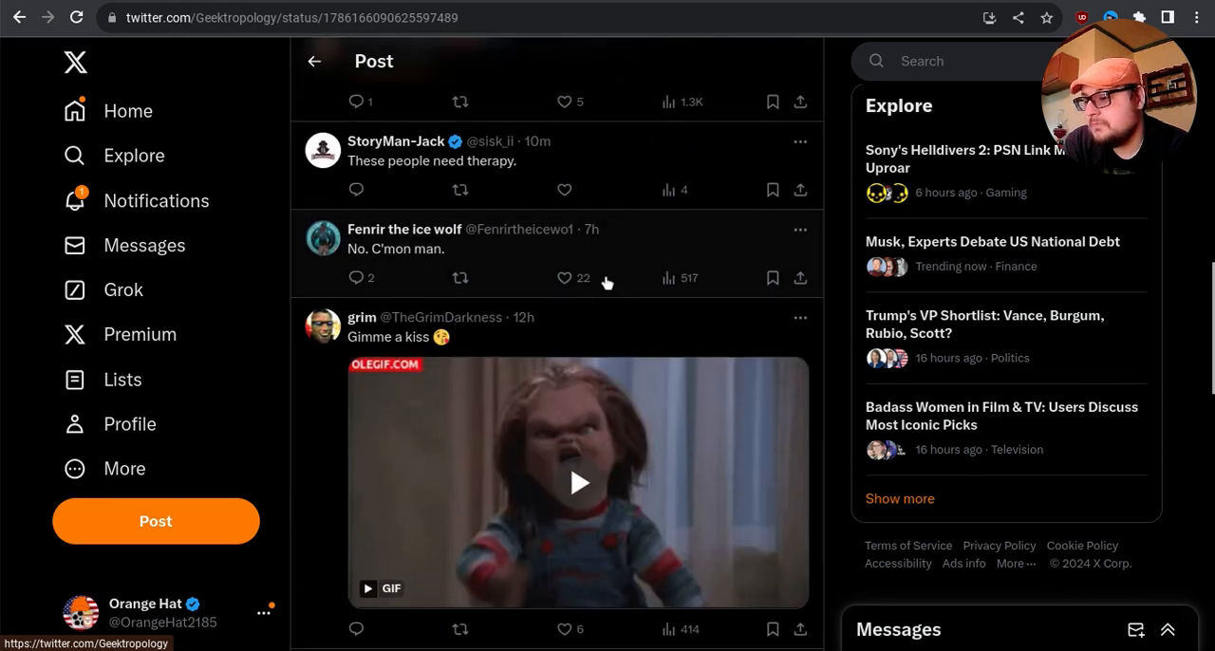
pyautogui.scroll(-3)
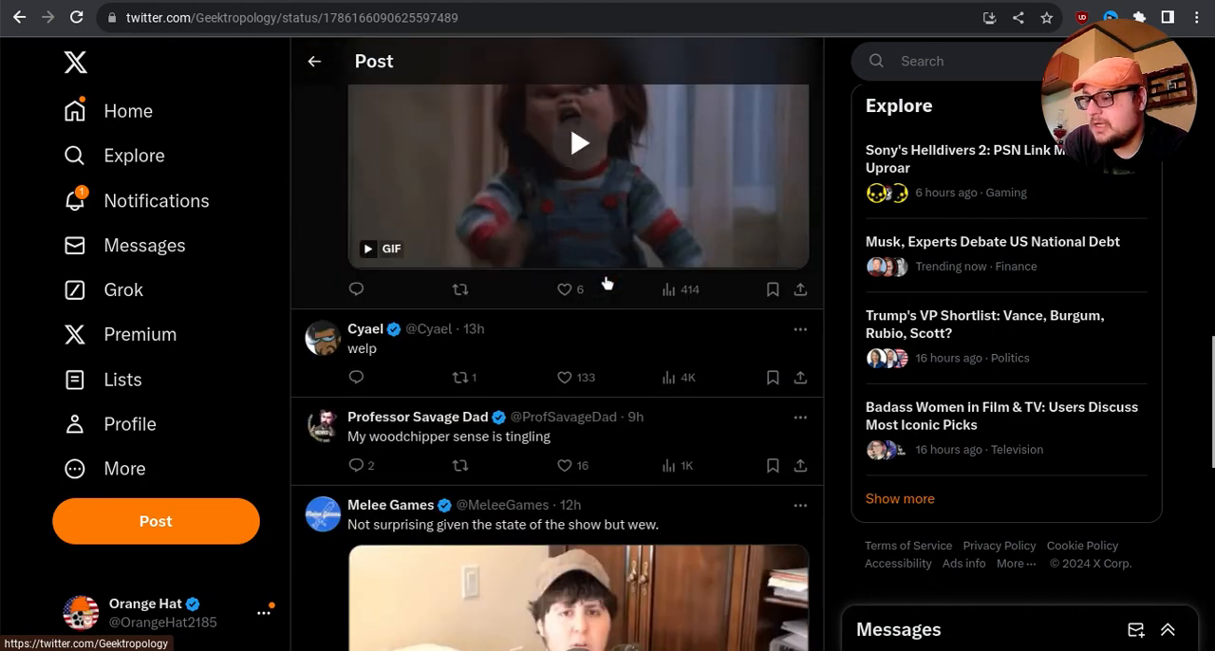
pyautogui.scroll(-3)
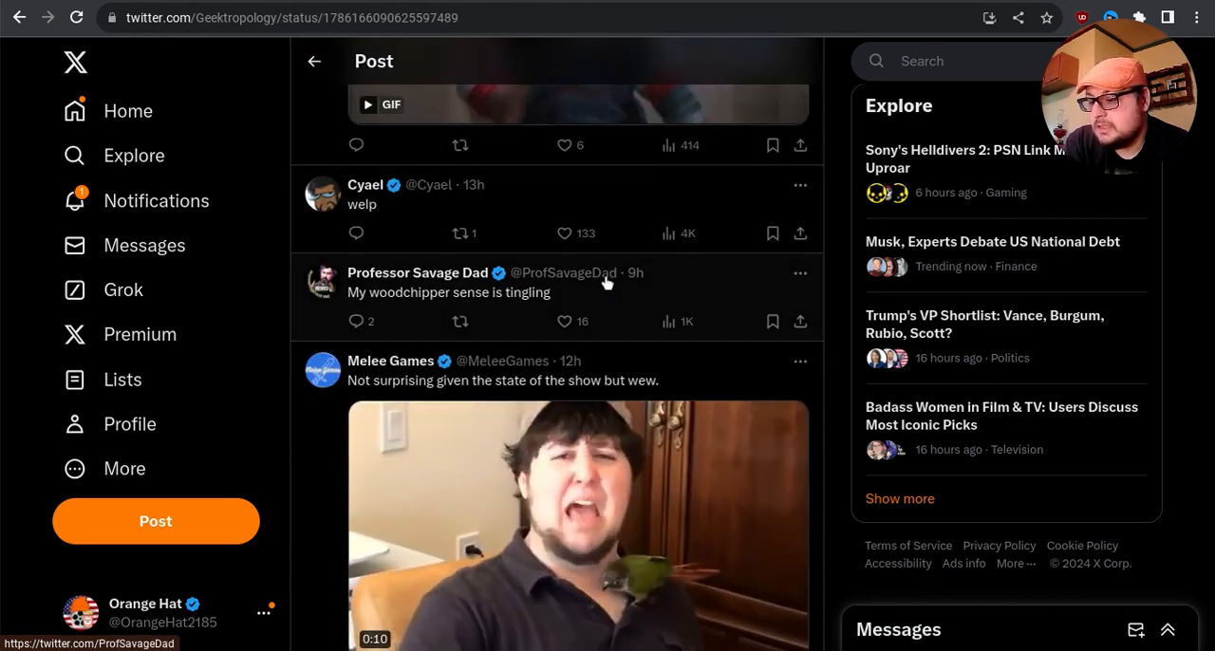
pyautogui.moveTo(418, 272)
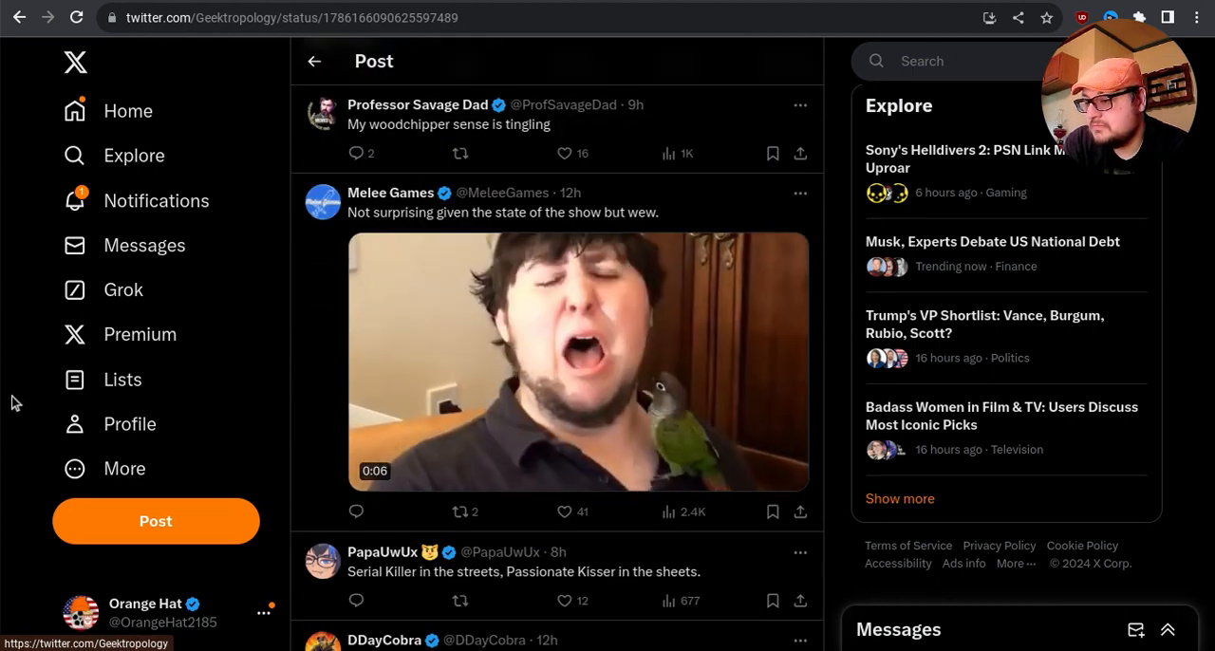
pyautogui.scroll(-3)
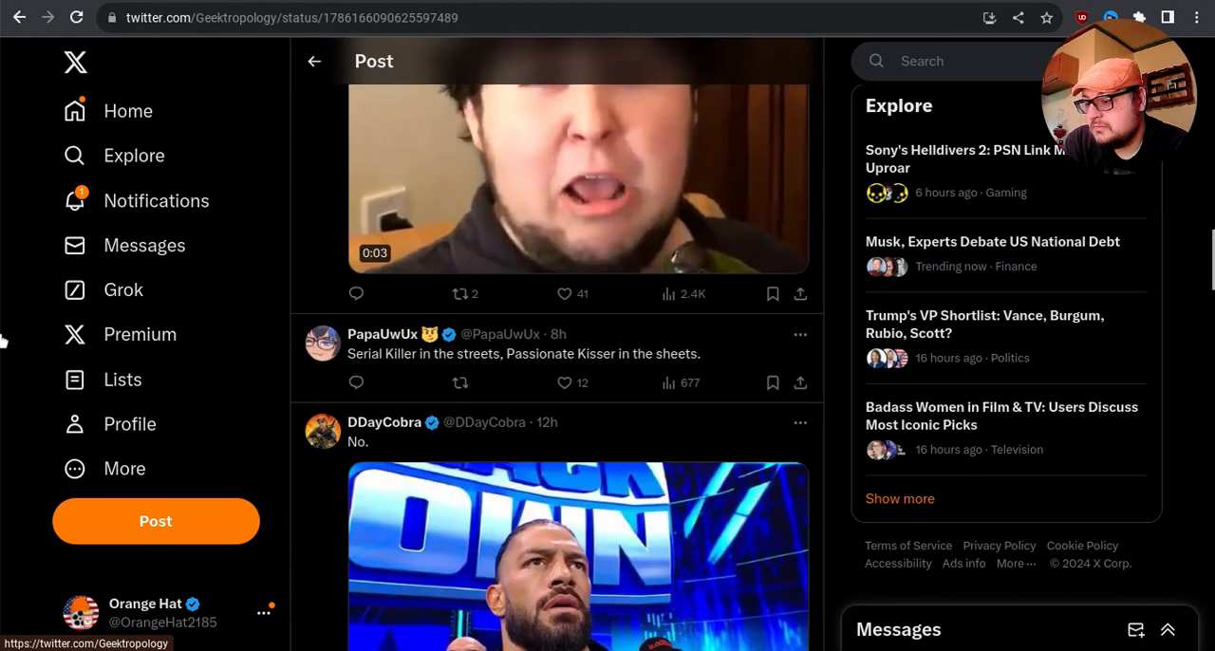
pyautogui.scroll(-3)
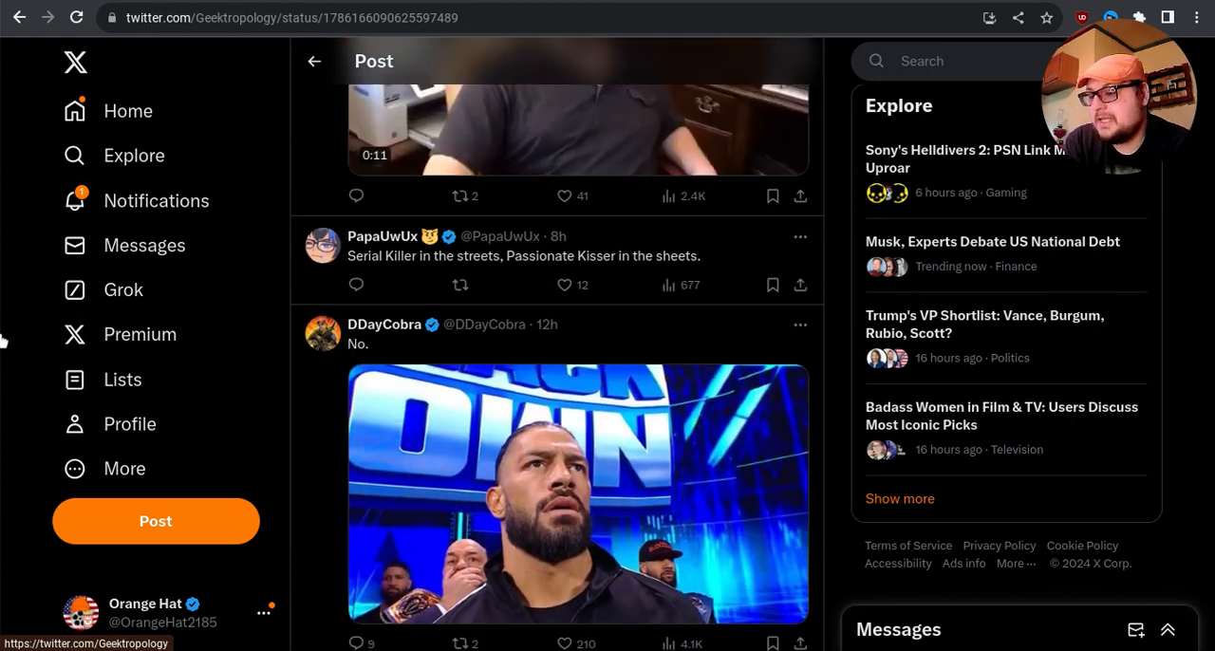
pyautogui.scroll(-3)
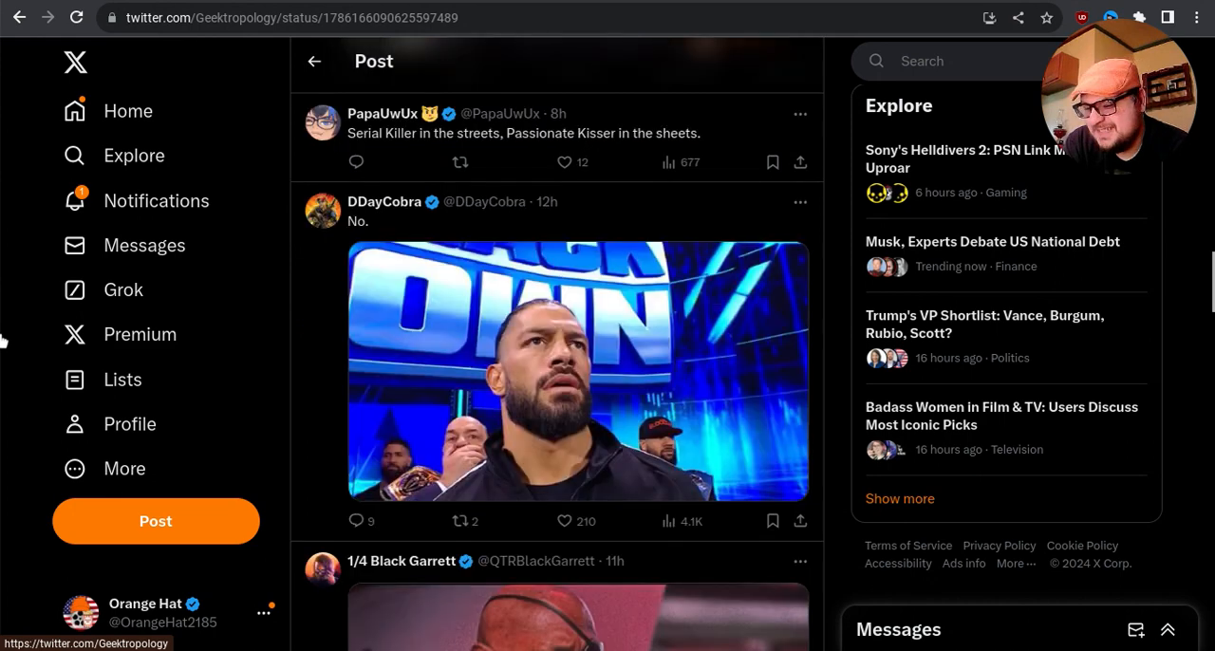
pyautogui.scroll(-3)
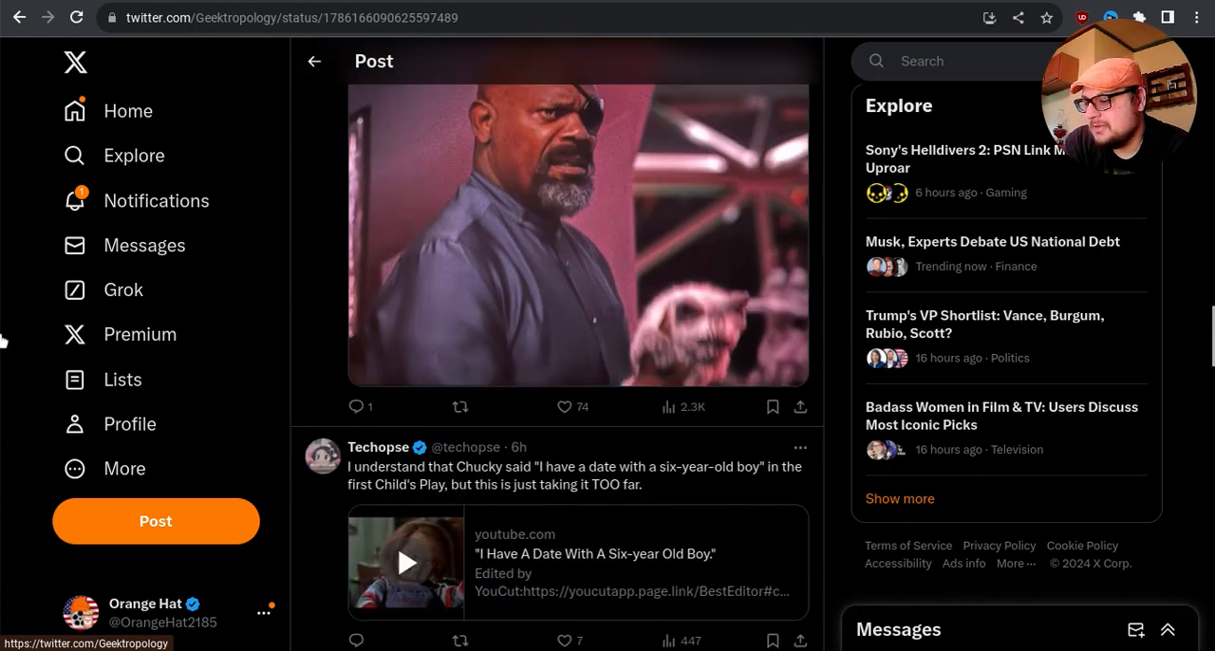
# Scroll further through the reply memes, past the Weeby Trash, Glass Experience and Kooks replies
pyautogui.scroll(-3)
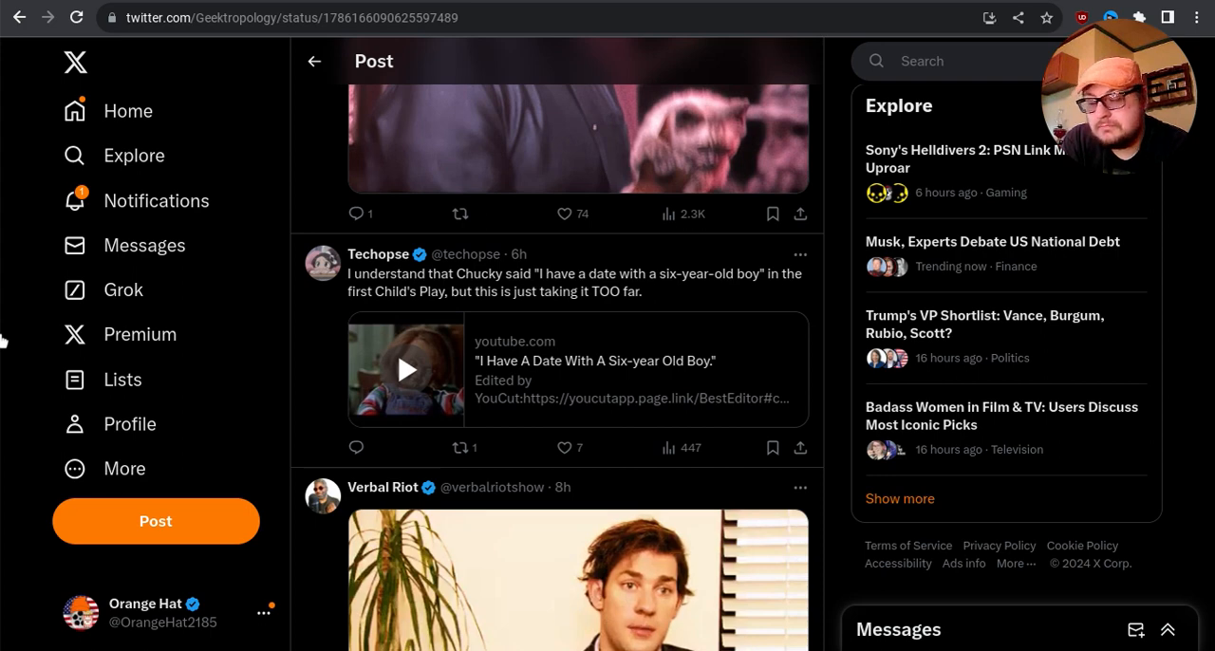
pyautogui.scroll(-3)
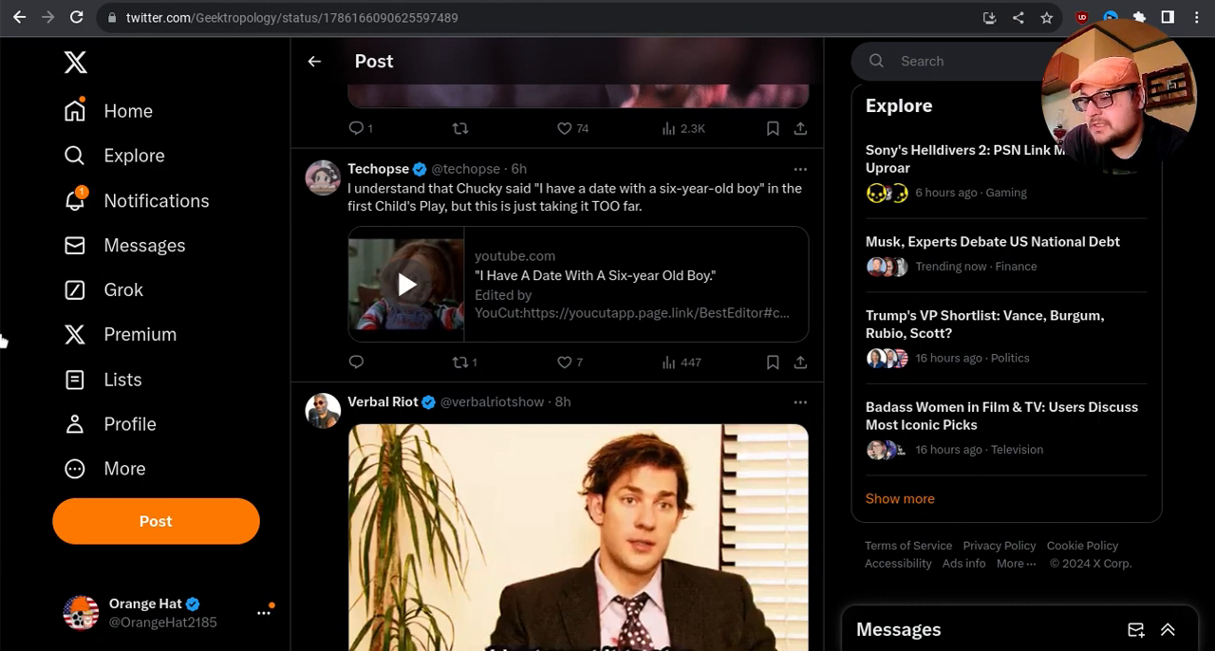
pyautogui.scroll(-3)
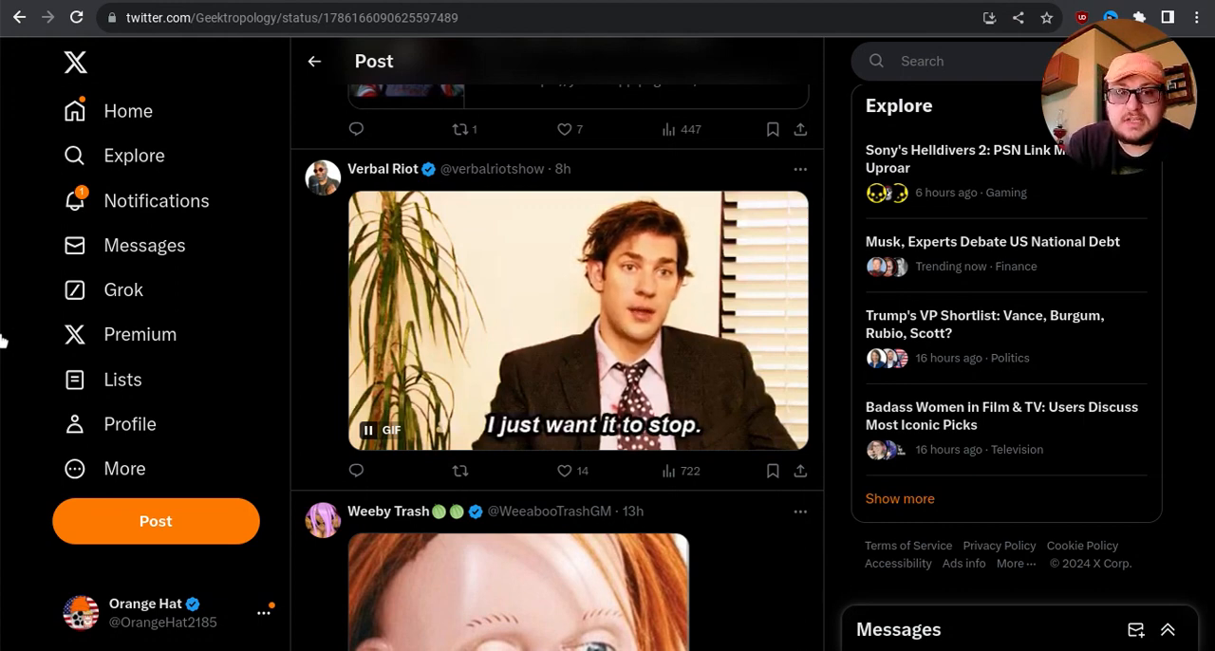
pyautogui.scroll(-3)
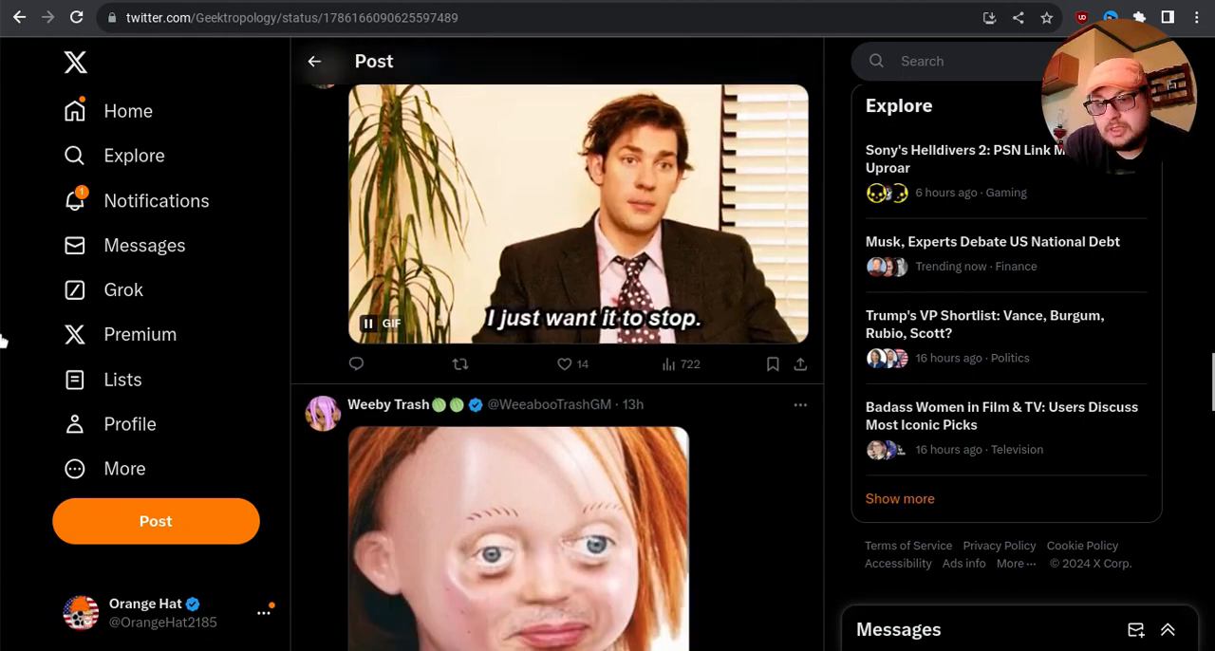
pyautogui.scroll(-3)
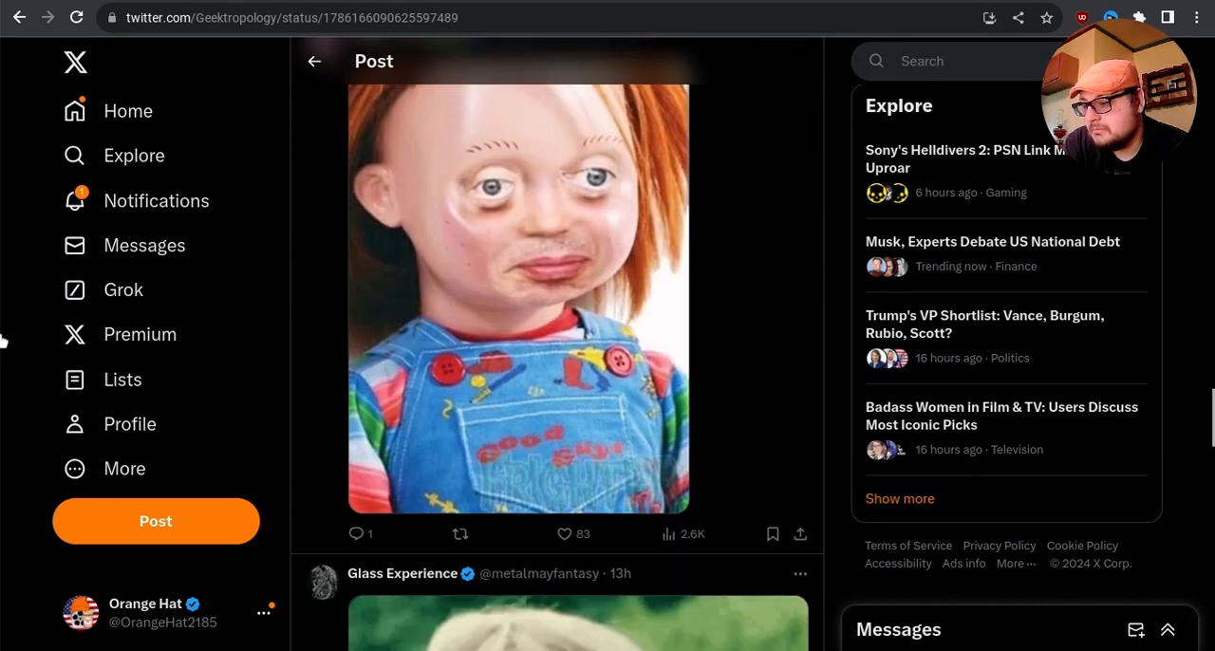
pyautogui.scroll(-3)
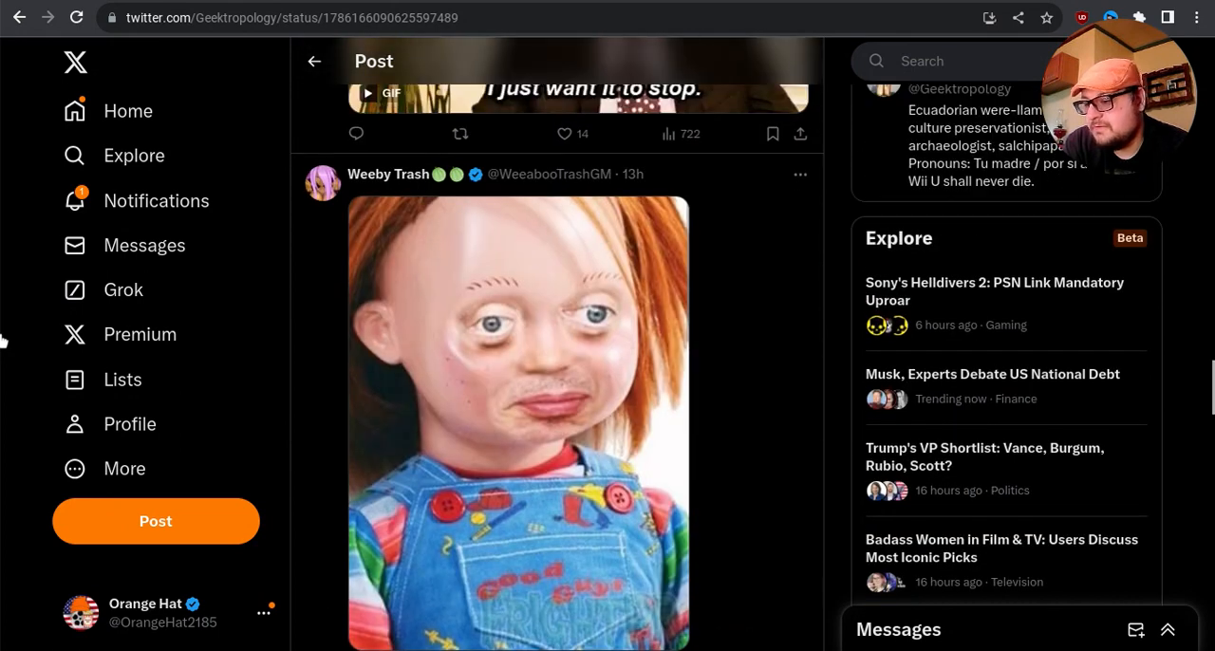
pyautogui.scroll(-3)
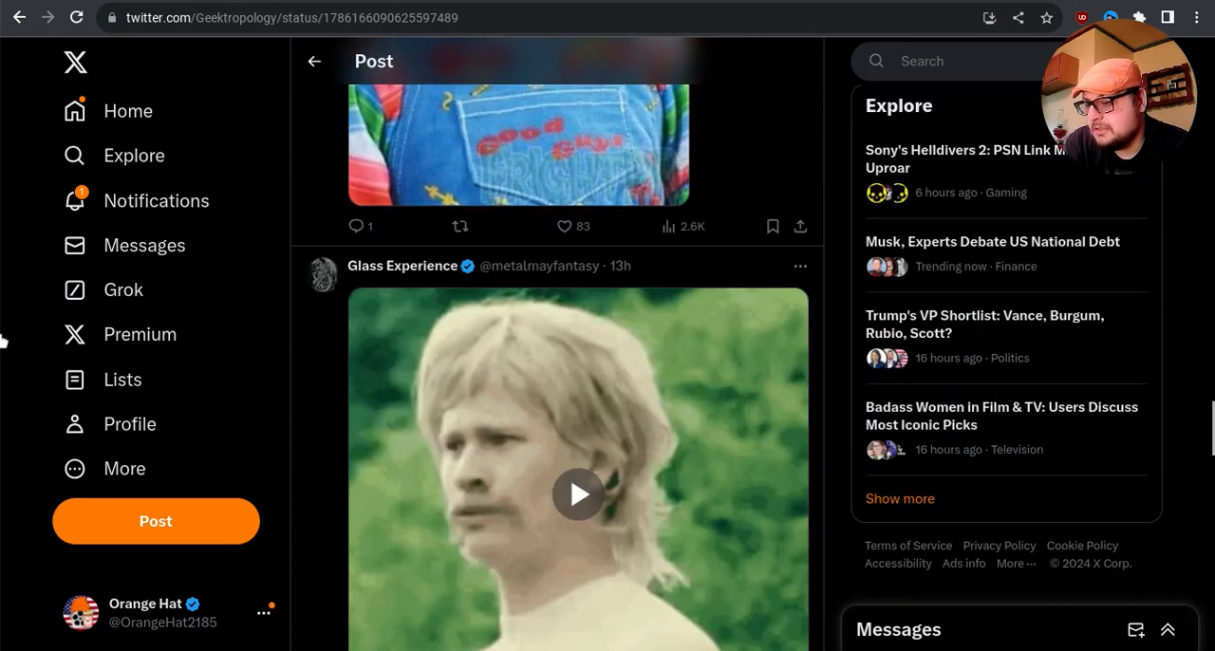
pyautogui.scroll(-3)
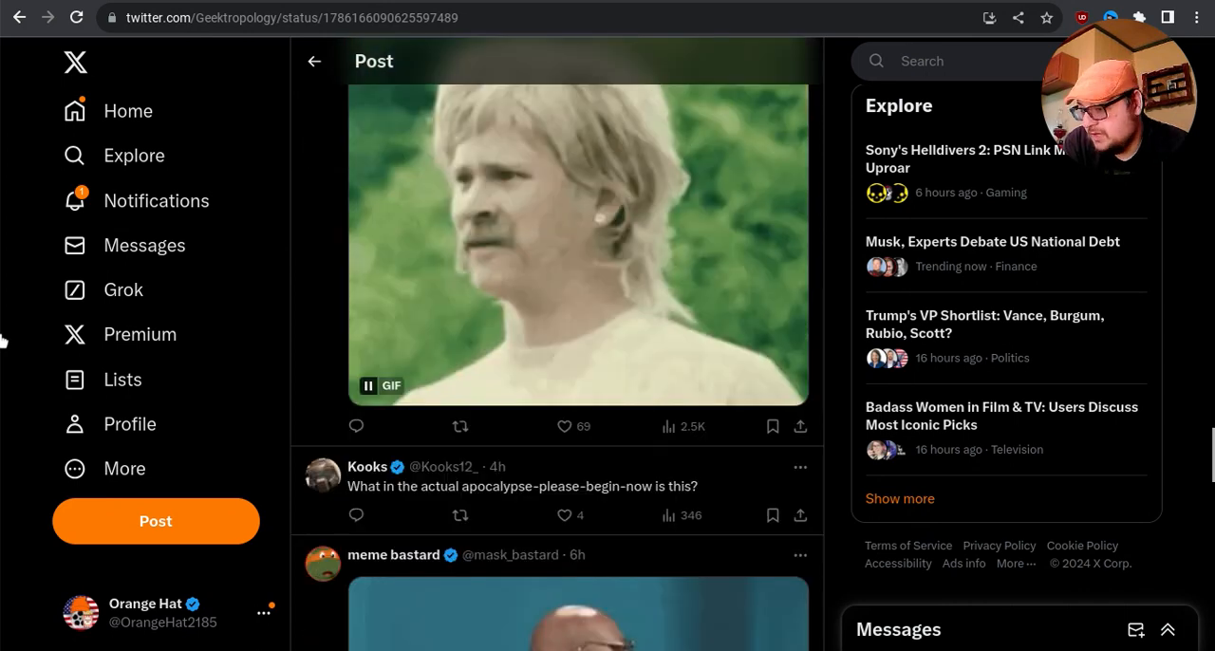
pyautogui.scroll(-3)
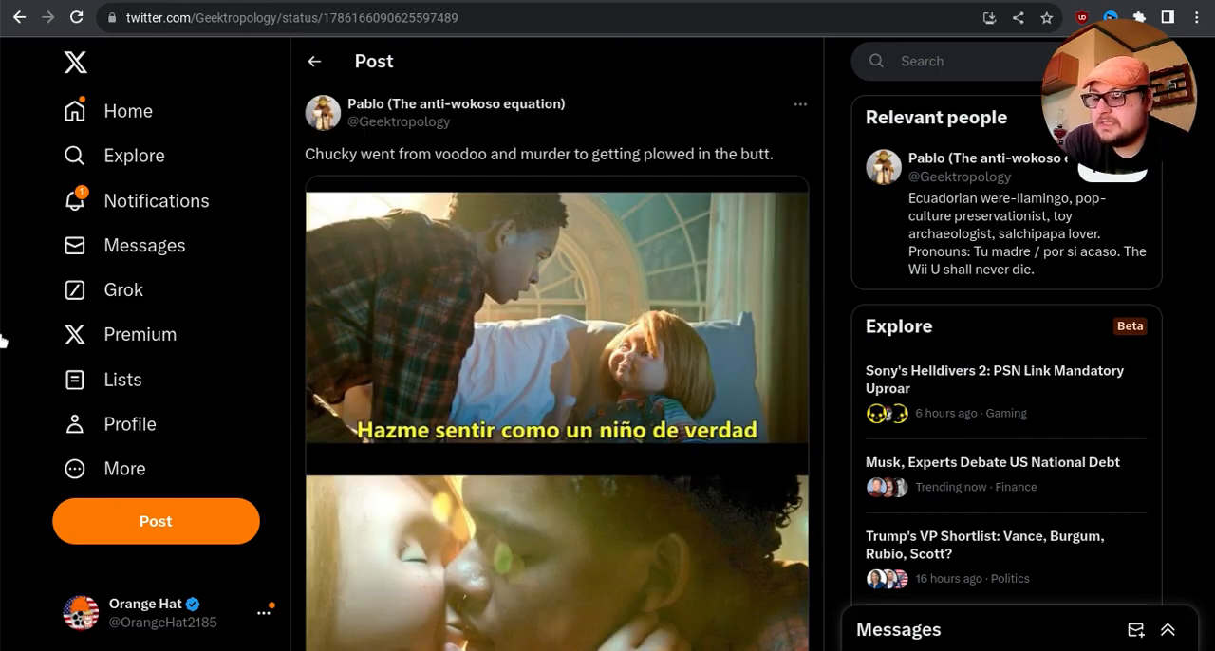
pyautogui.scroll(-3)
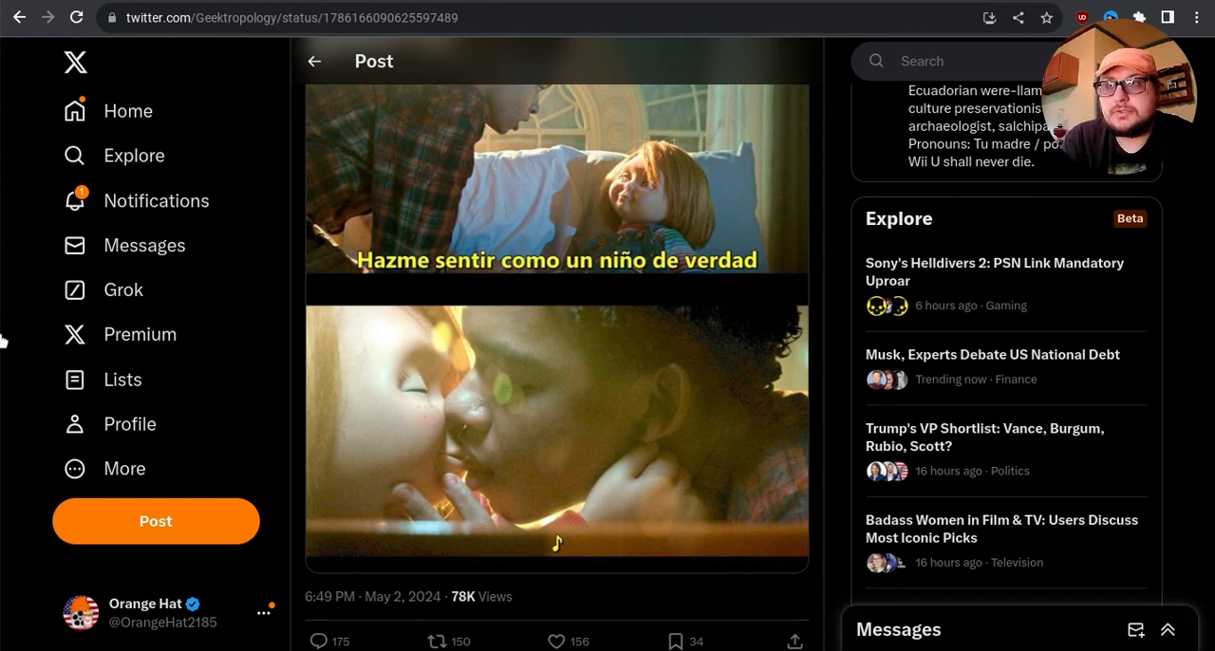
pyautogui.click(437, 641)
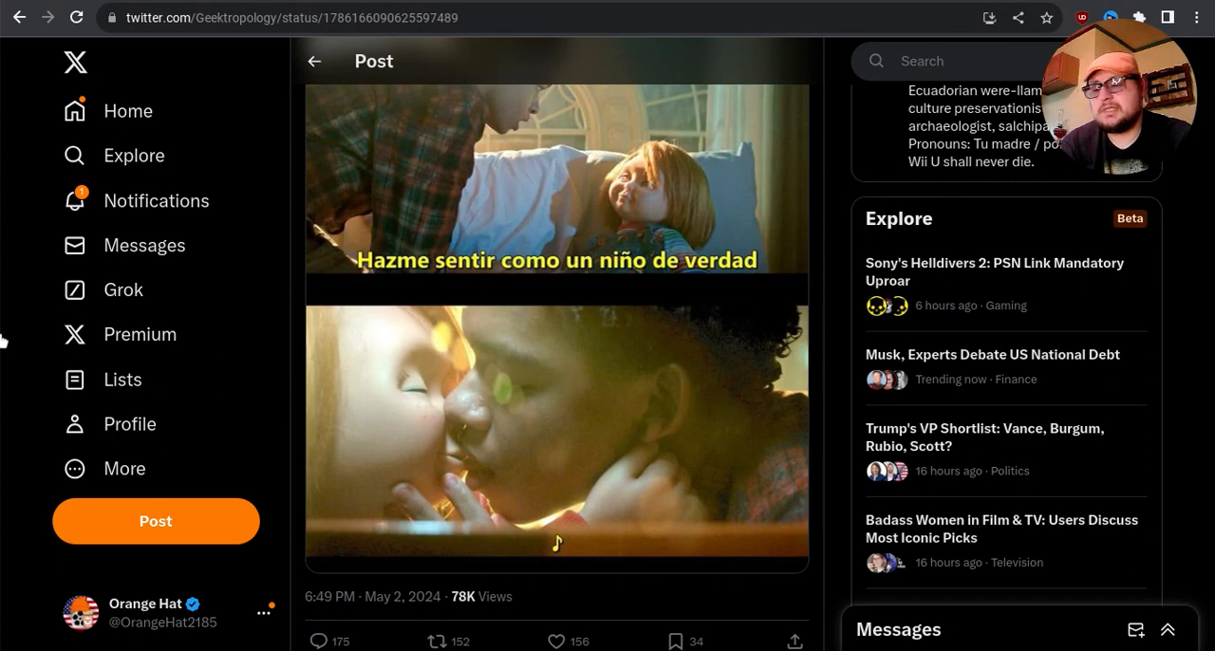
pyautogui.scroll(-3)
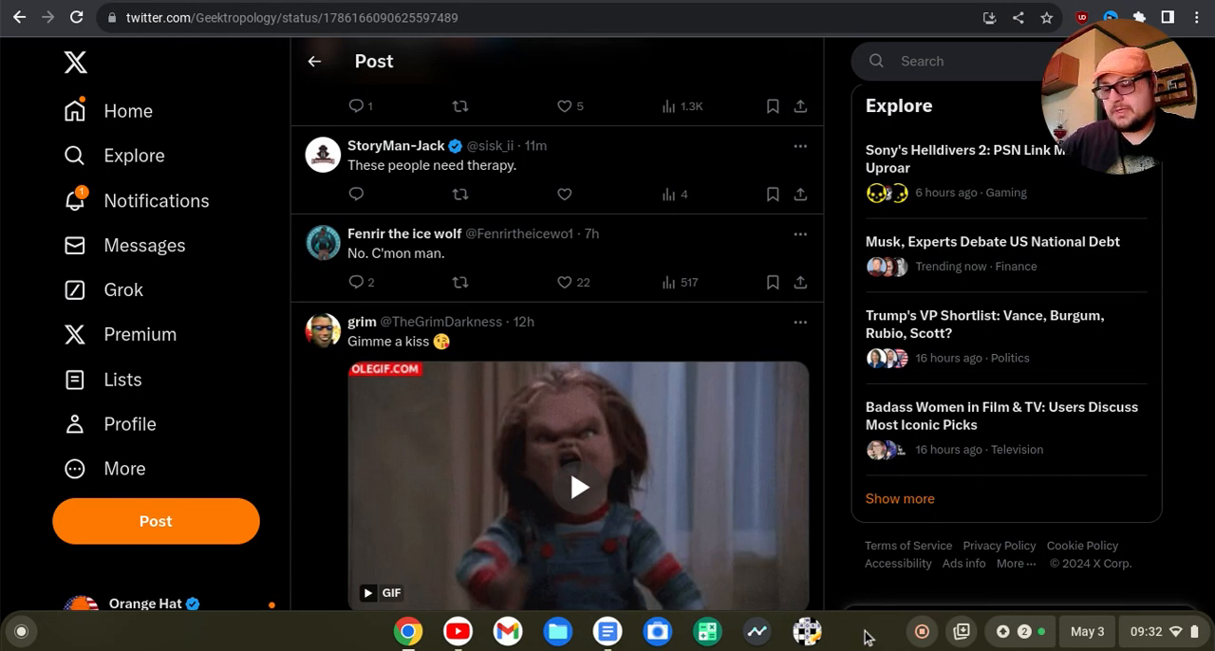
pyautogui.moveTo(875, 635)
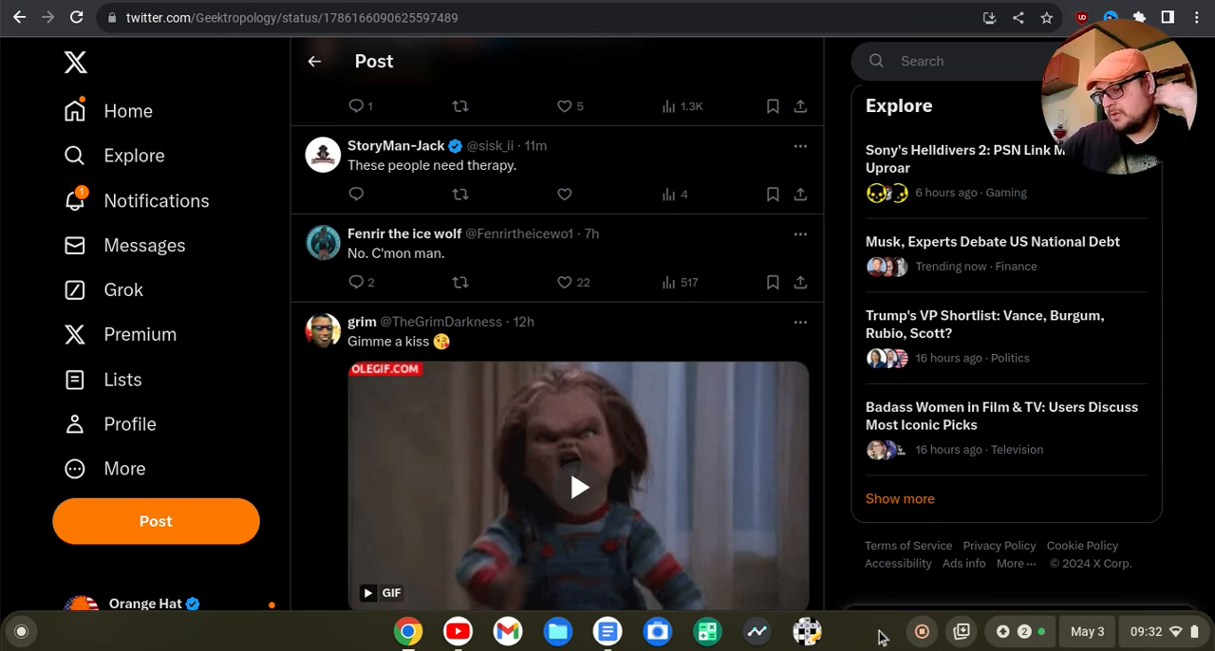
pyautogui.moveTo(906, 645)
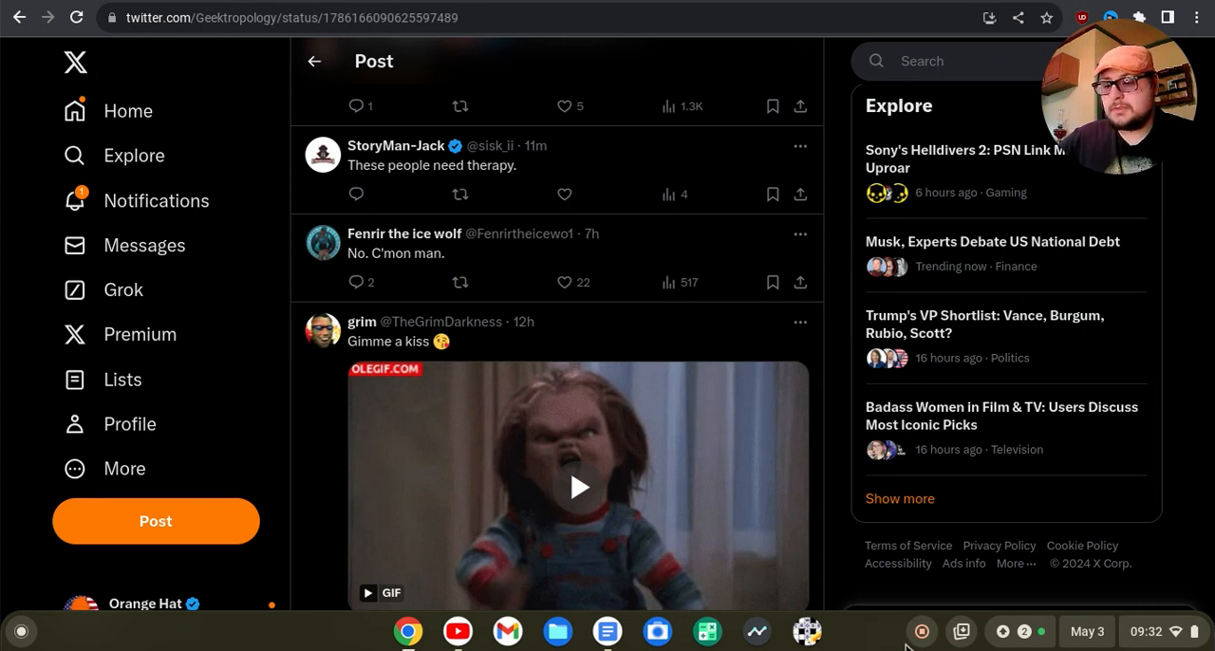